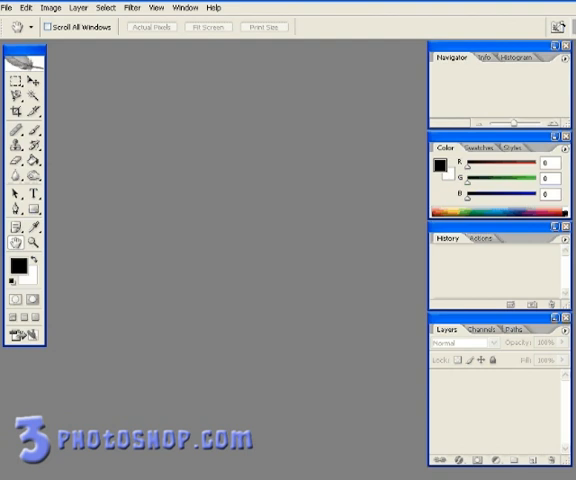
Step: Start a new 500 × 500 pixel Photoshop document with a white background
left_click(9, 7)
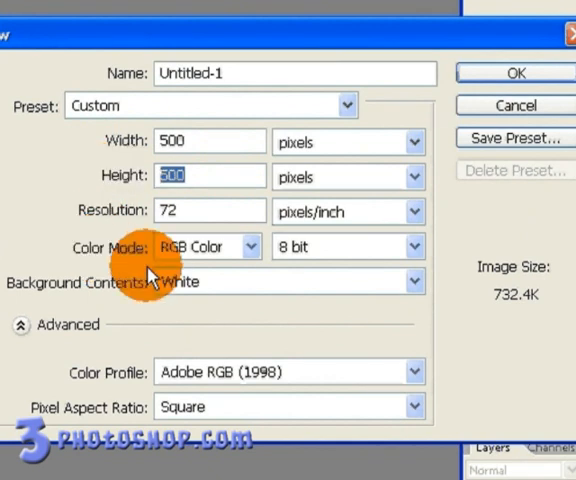
Step: Name the new 500 × 500 document 'animation' and create it
left_click(290, 281)
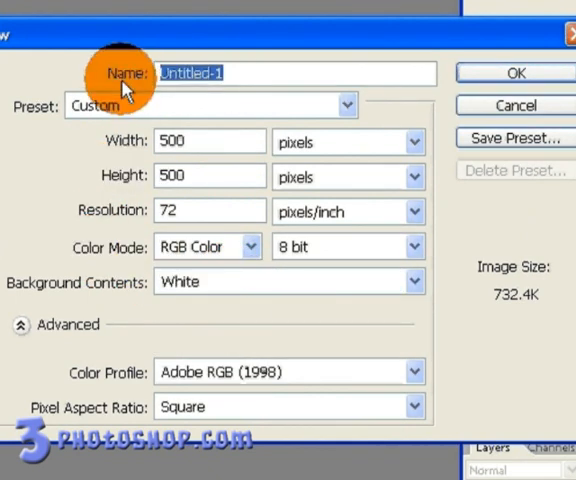
type("animat")
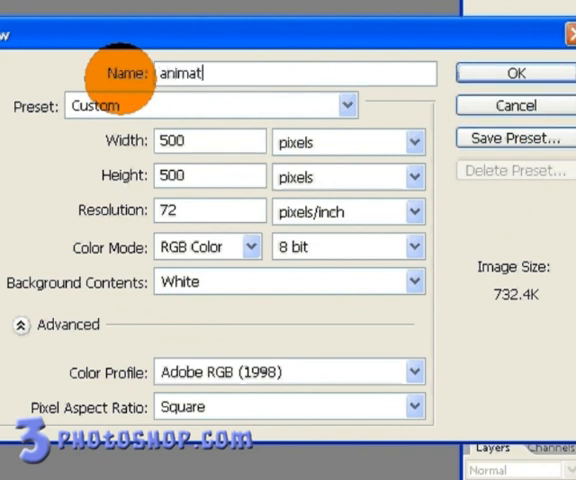
type("ion")
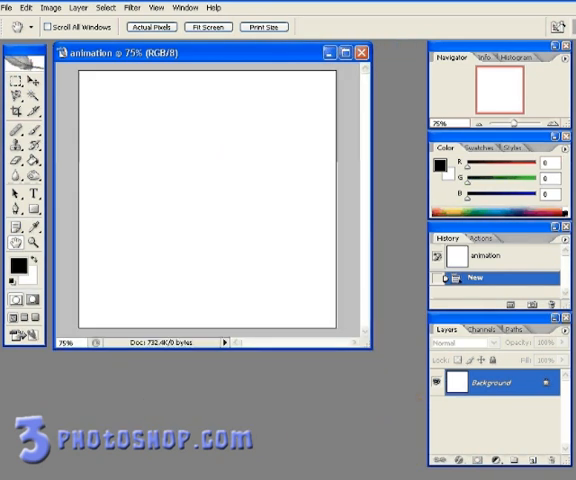
Step: Jump the 'animation' document from Photoshop into ImageReady
left_click(182, 8)
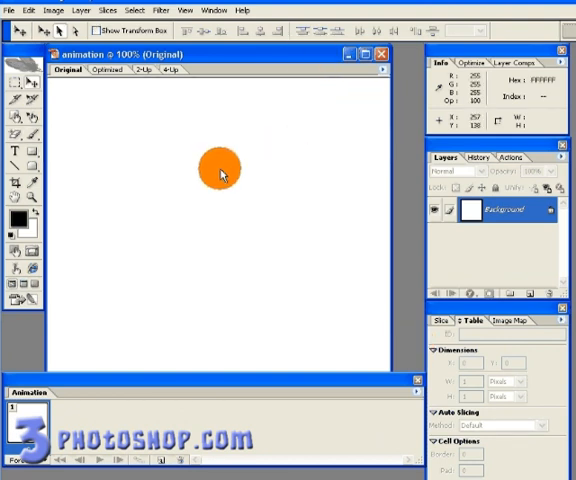
Step: Enlarge the document window and dock the Animation palette beneath it
left_click_drag(220, 167, 248, 388)
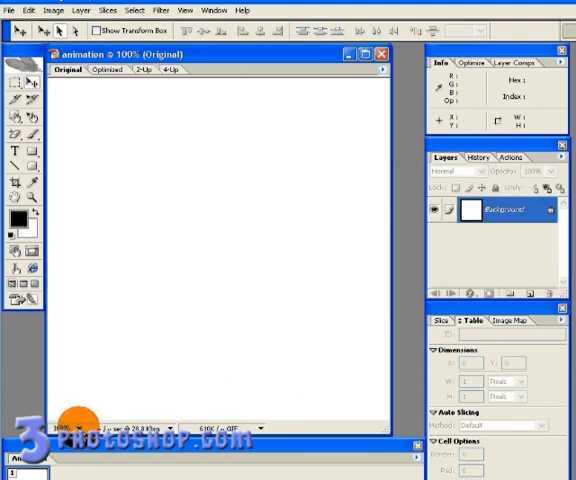
left_click_drag(375, 437, 350, 345)
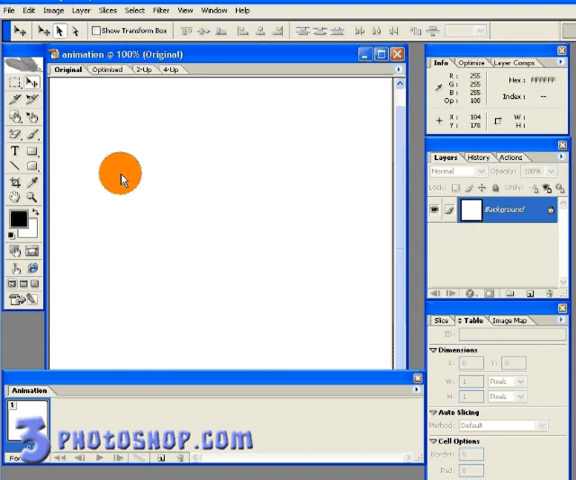
left_click_drag(120, 172, 158, 380)
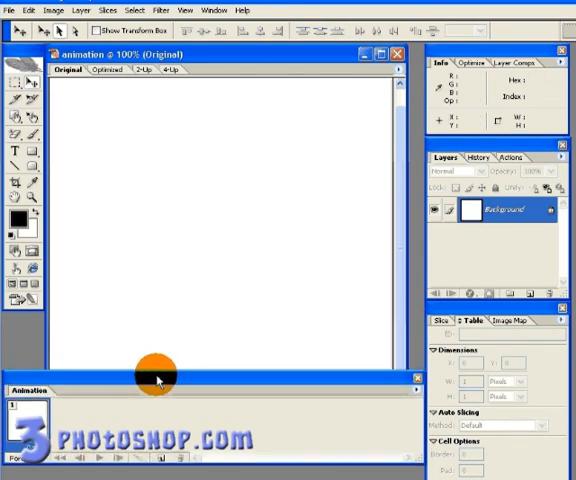
left_click(211, 10)
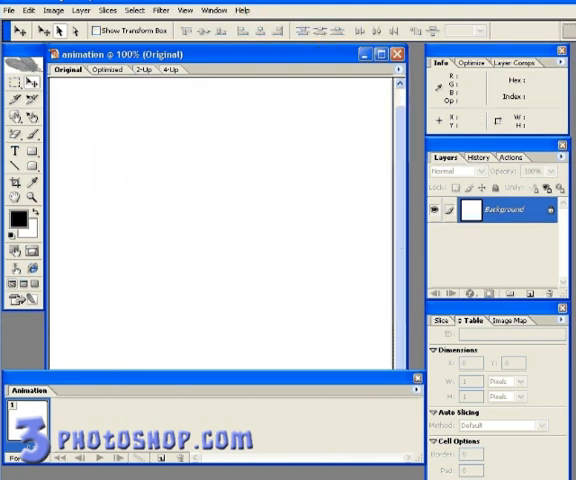
Step: Type '3photoshop.com' in Impact near the canvas centre
left_click(14, 153)
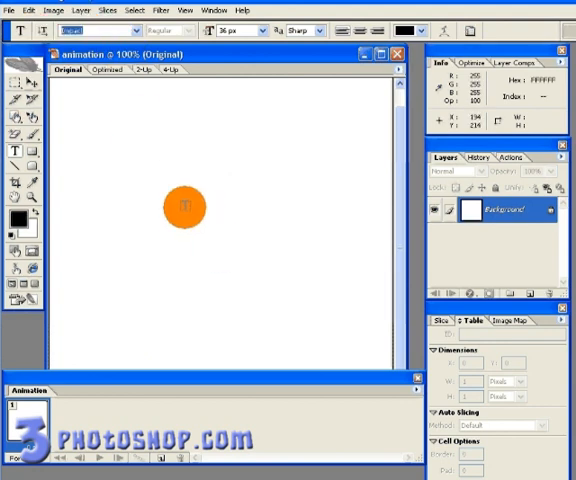
left_click_drag(183, 208, 160, 224)
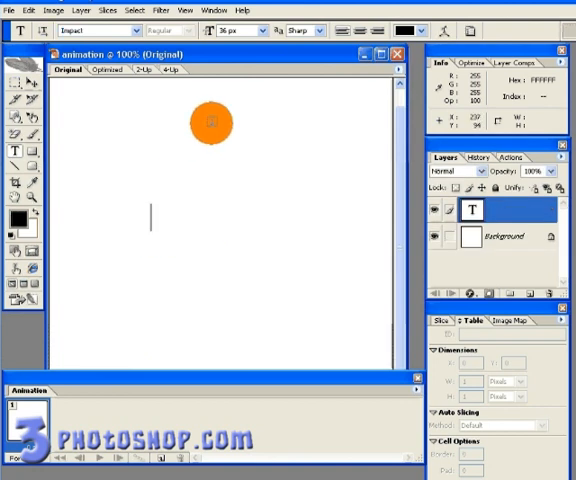
type("3photoshop")
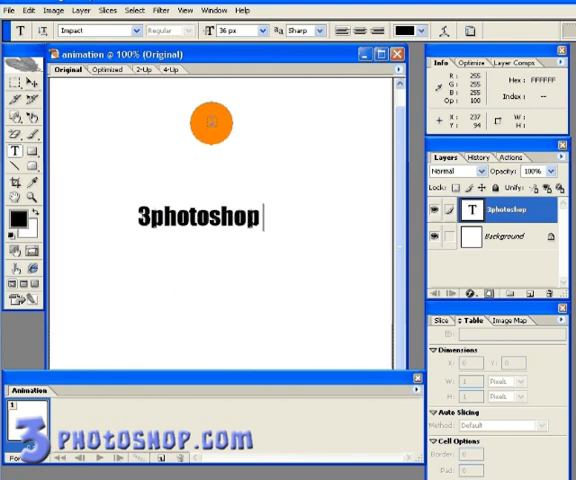
type(".com")
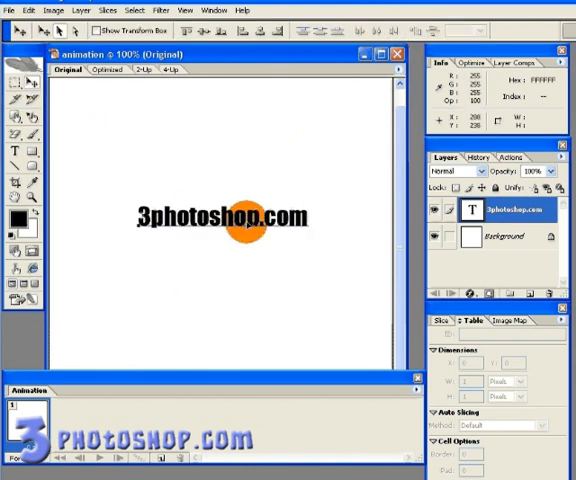
Step: Drag the 3photoshop.com text a little higher on the canvas
left_click_drag(220, 218, 220, 195)
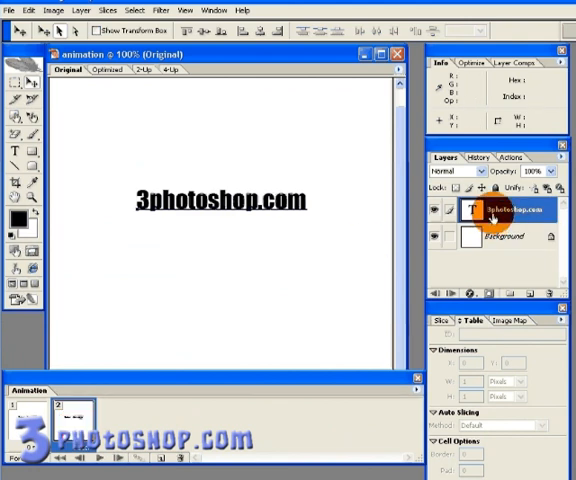
Step: Bring up the context menu for the 3photoshop.com text layer
right_click(490, 210)
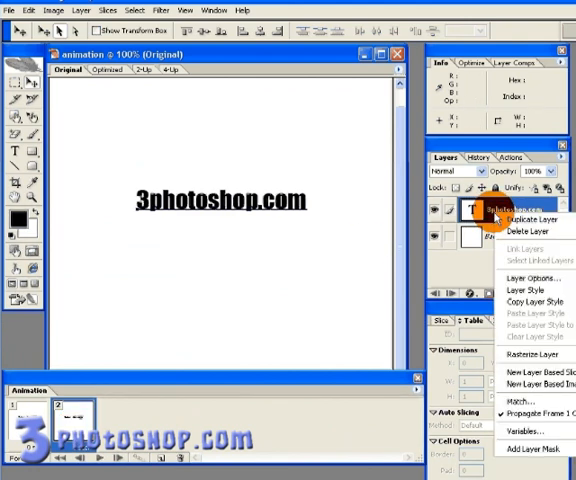
mouse_move(528, 289)
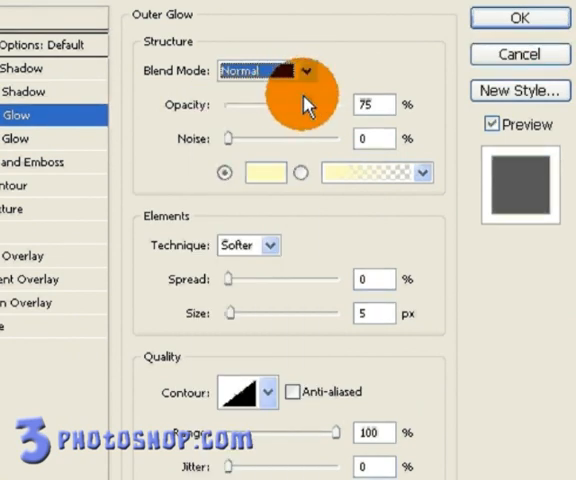
Step: Apply an orange gradient outer glow to frame 2's text and confirm
left_click(418, 171)
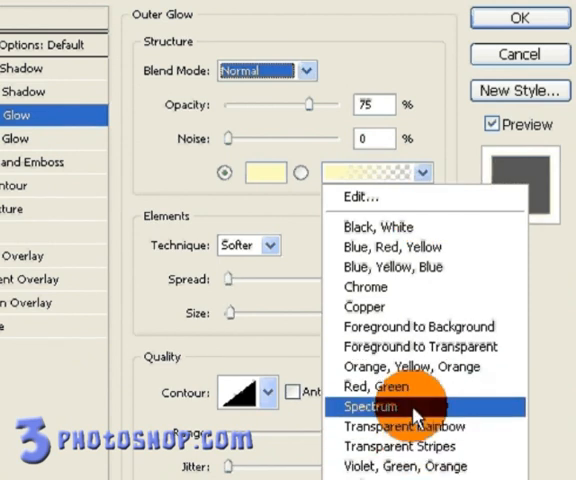
left_click(371, 406)
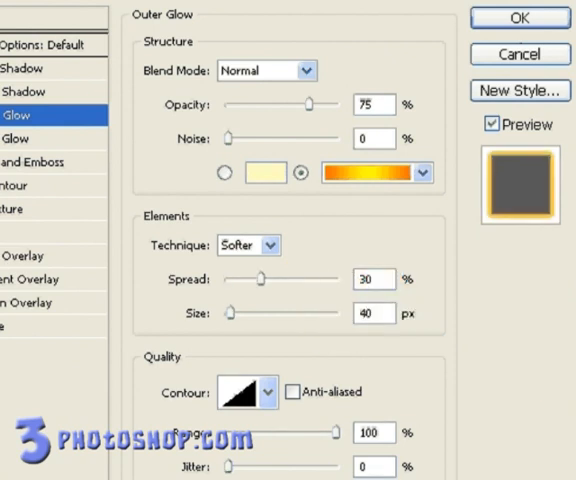
left_click(485, 33)
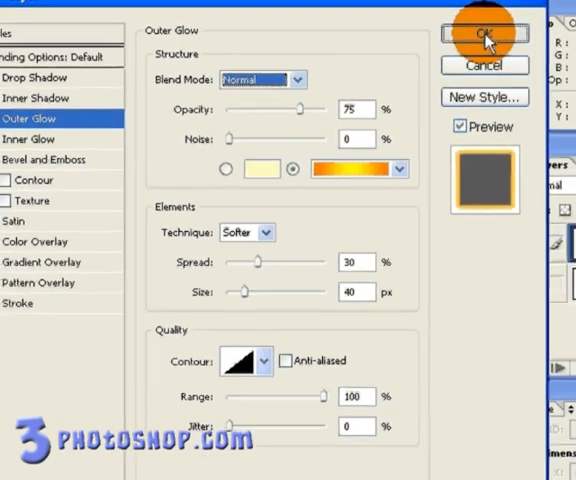
left_click(484, 33)
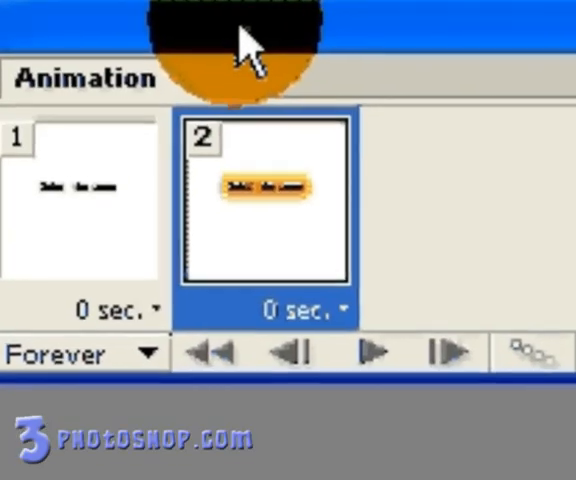
left_click(80, 353)
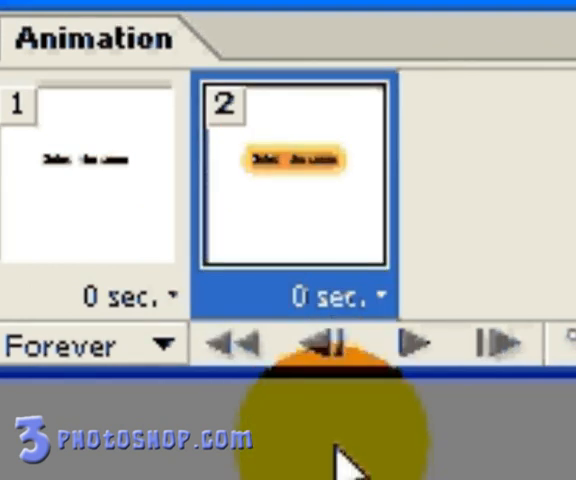
Step: Set the frame delay to 0.2 seconds
left_click(353, 297)
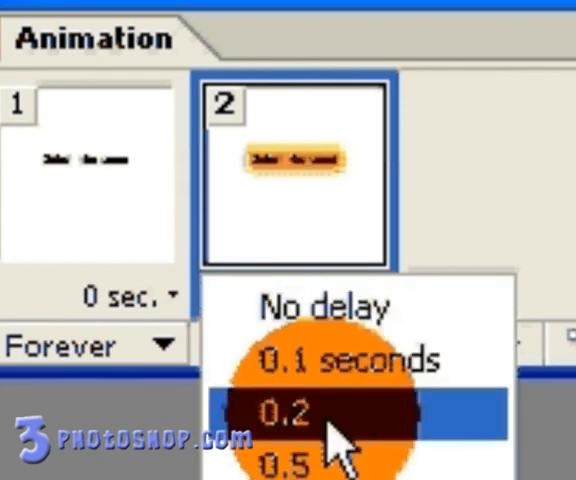
left_click(290, 412)
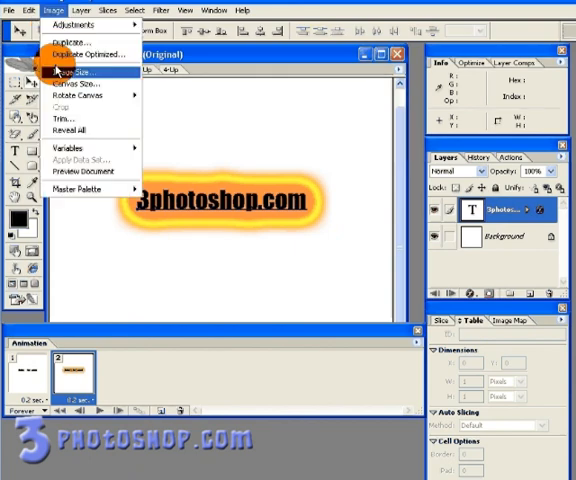
Step: Trim the empty canvas away from around the glowing text
left_click(62, 120)
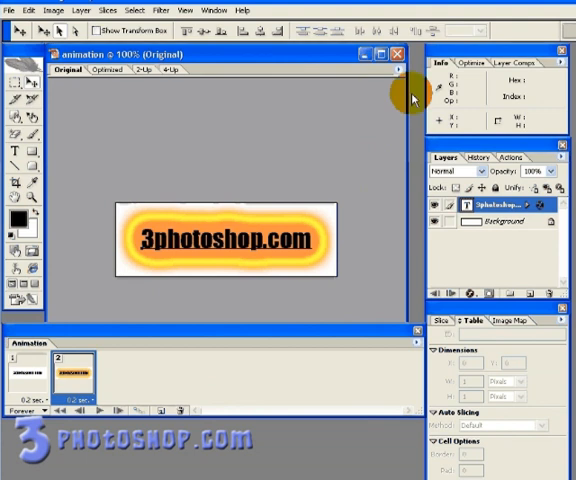
Step: Switch the banner to the 2-Up view showing original and optimized GIF (about 7.48K)
left_click(156, 72)
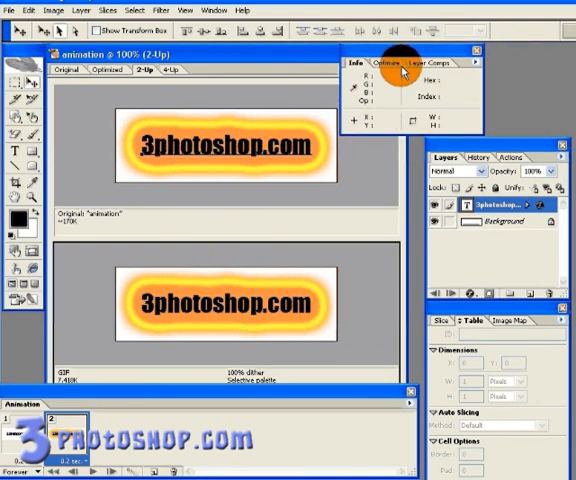
Step: Show the Optimize palette: GIF, selective 32 colors, 100% diffusion dither, transparency, sections expanded
left_click(379, 62)
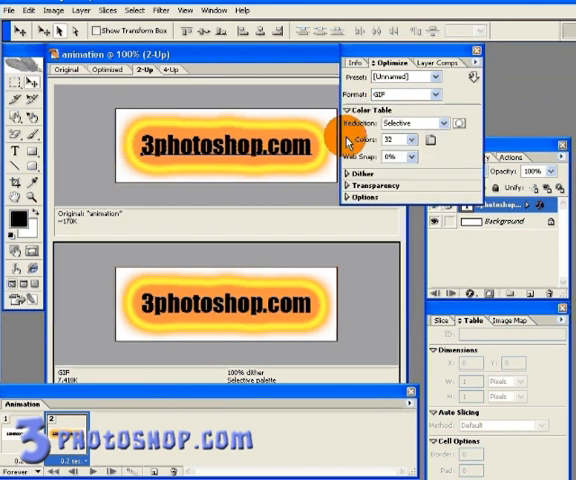
left_click(349, 169)
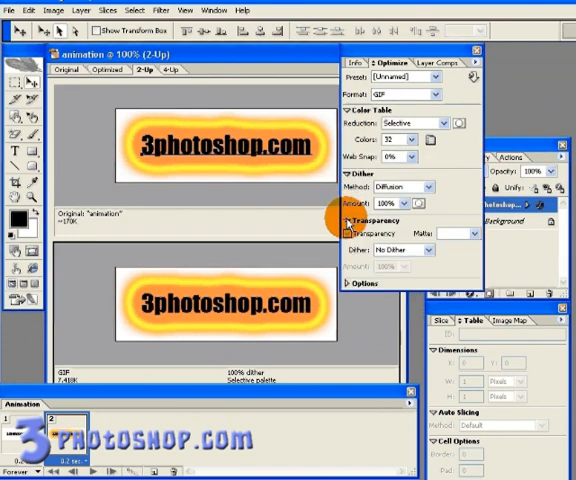
left_click(352, 283)
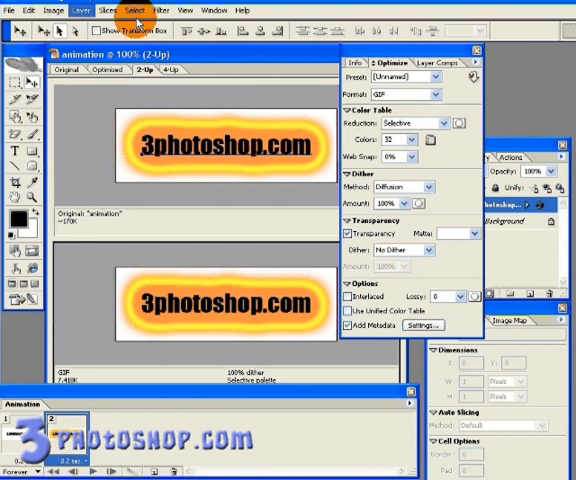
left_click(10, 9)
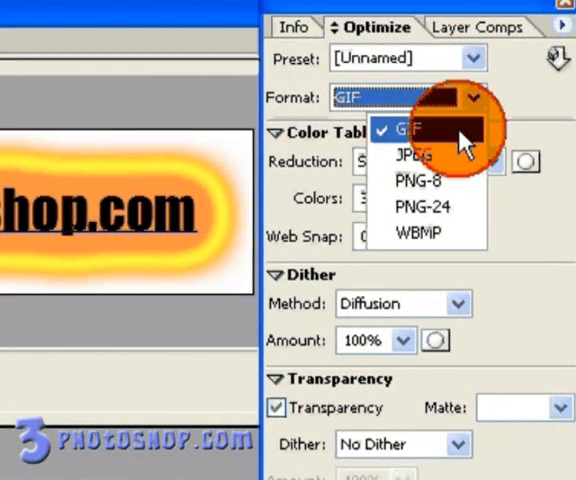
left_click(407, 128)
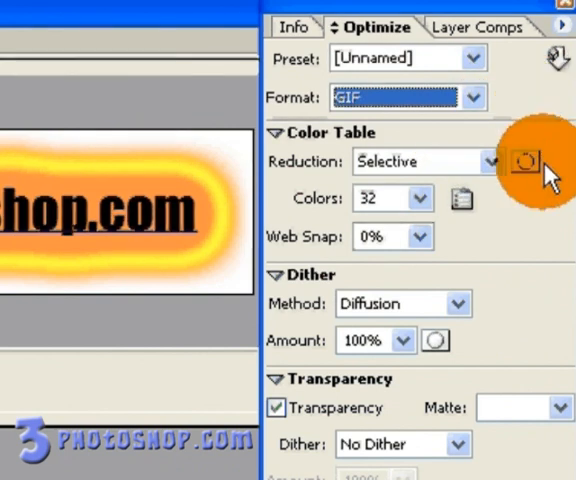
left_click(417, 197)
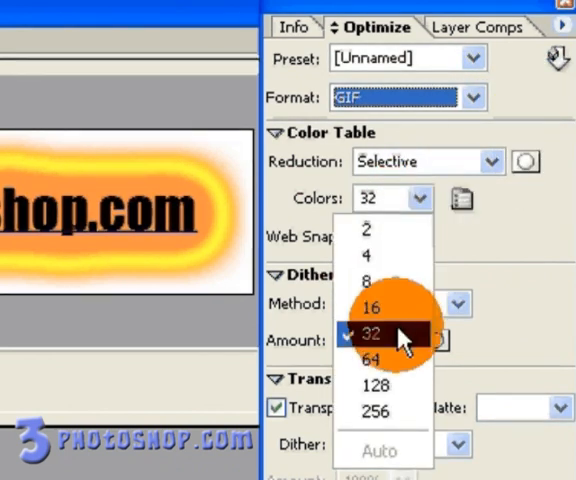
left_click(368, 337)
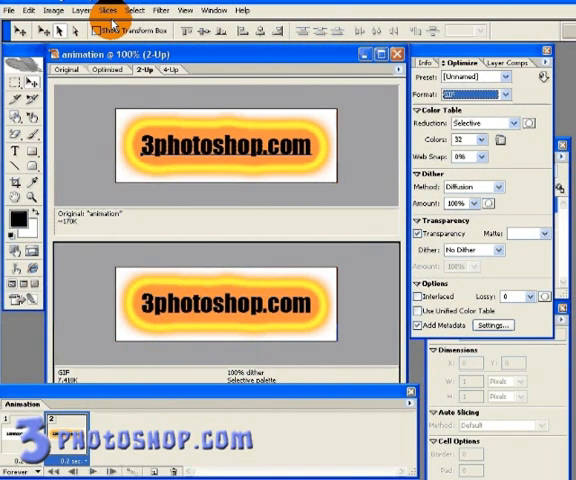
Step: Save the optimized banner as 'animation' GIF on the Desktop
left_click(10, 9)
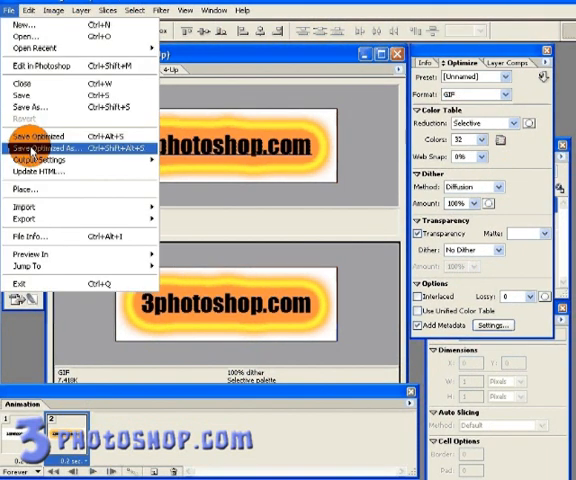
left_click(50, 152)
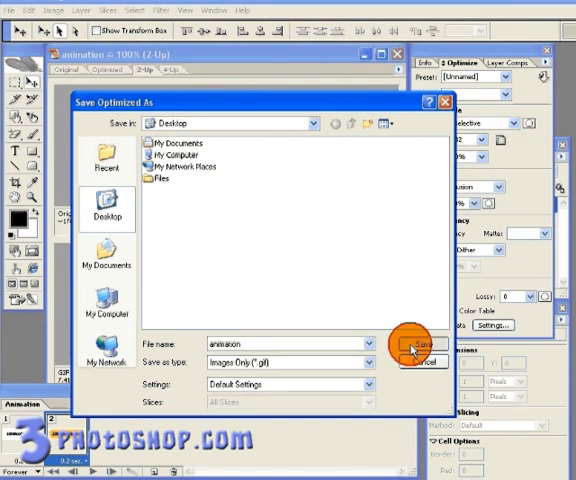
left_click(412, 349)
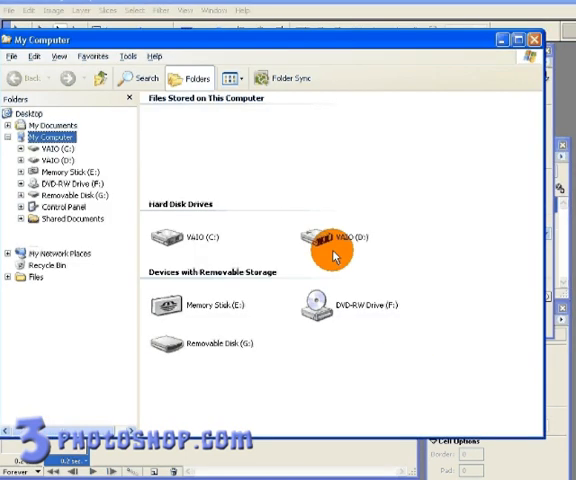
Step: Open the Desktop 'animation' GIF in Windows Picture and Fax Viewer
left_click(33, 112)
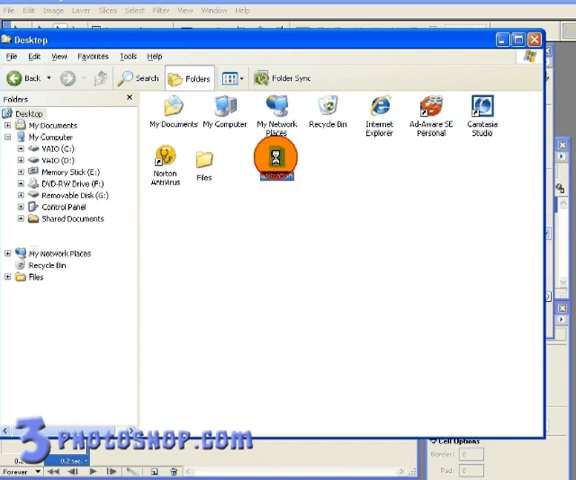
double_click(268, 163)
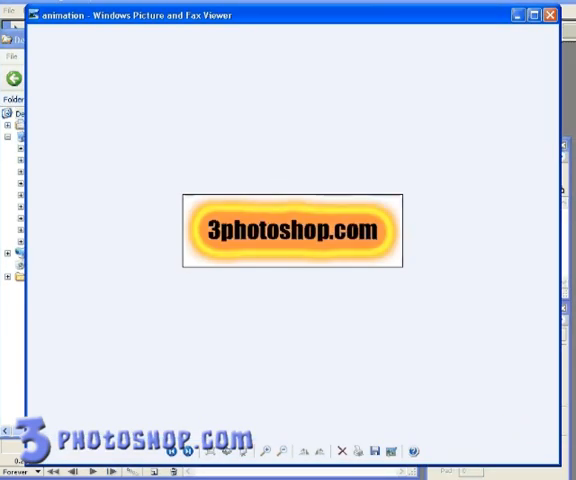